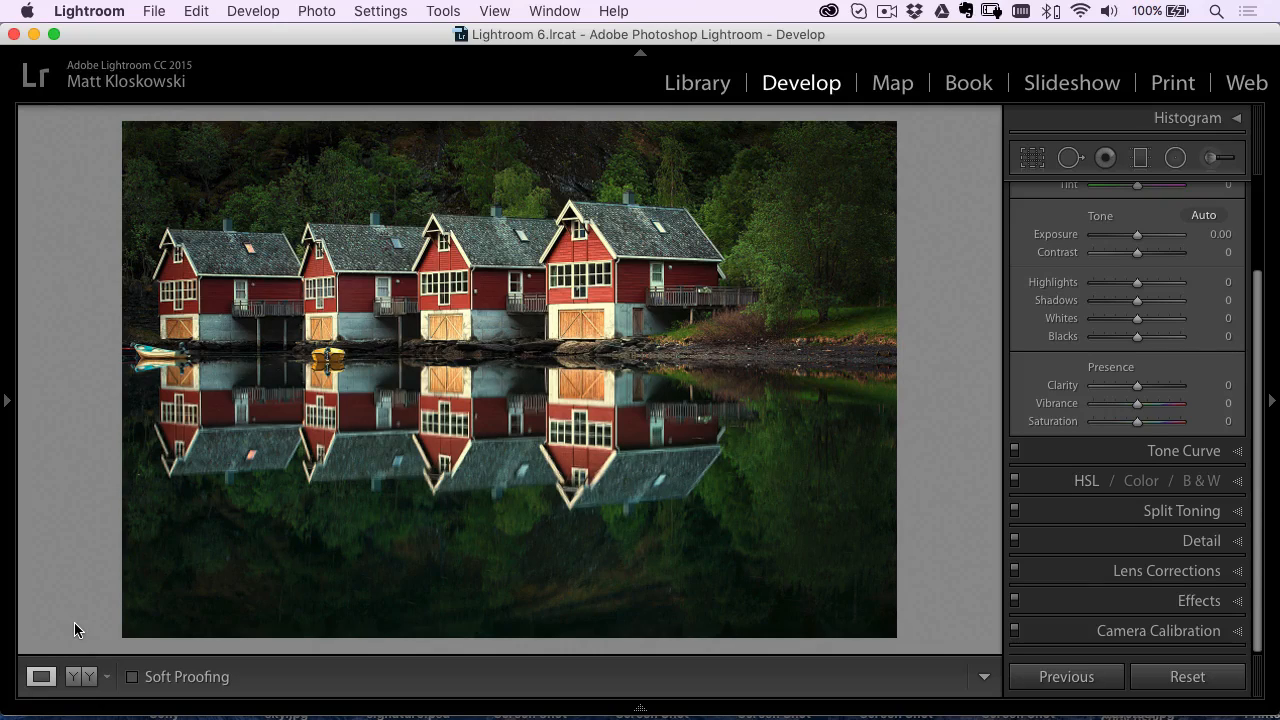
- Add a reset radial filter with Exposure 1.59 and Temp 37 over the right-hand boathouses
left_click(1204, 189)
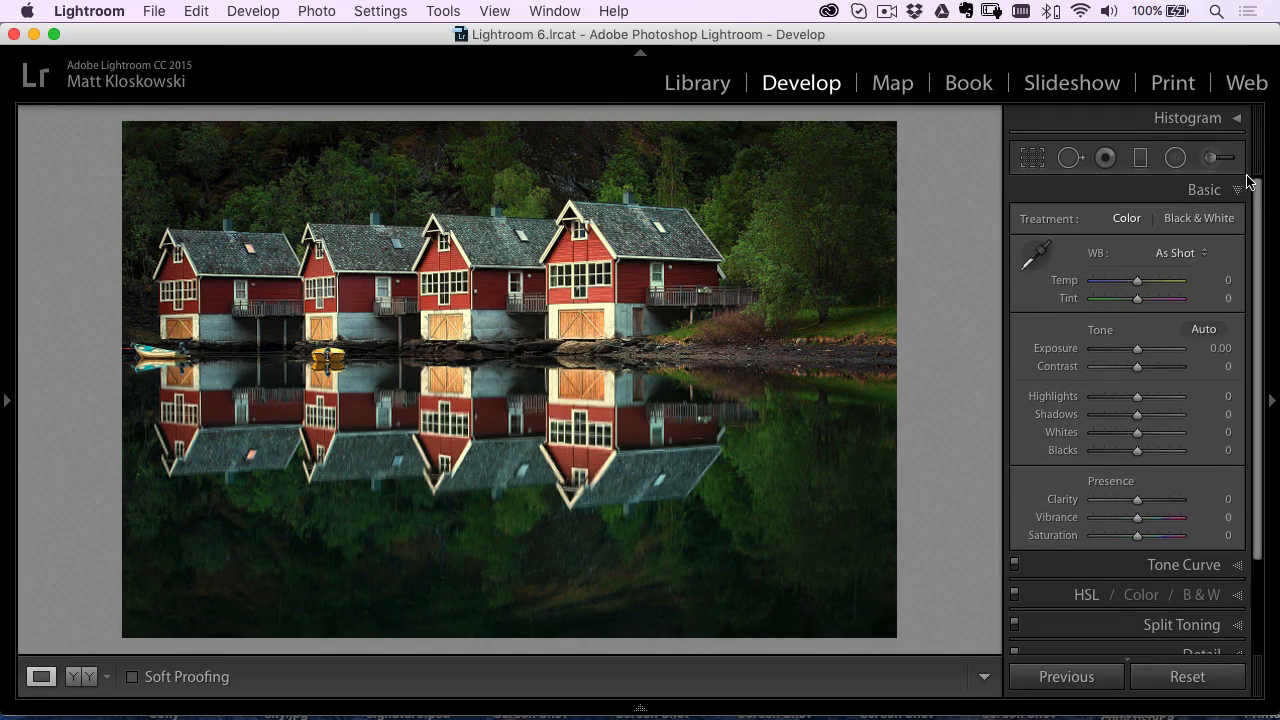
mouse_move(937, 410)
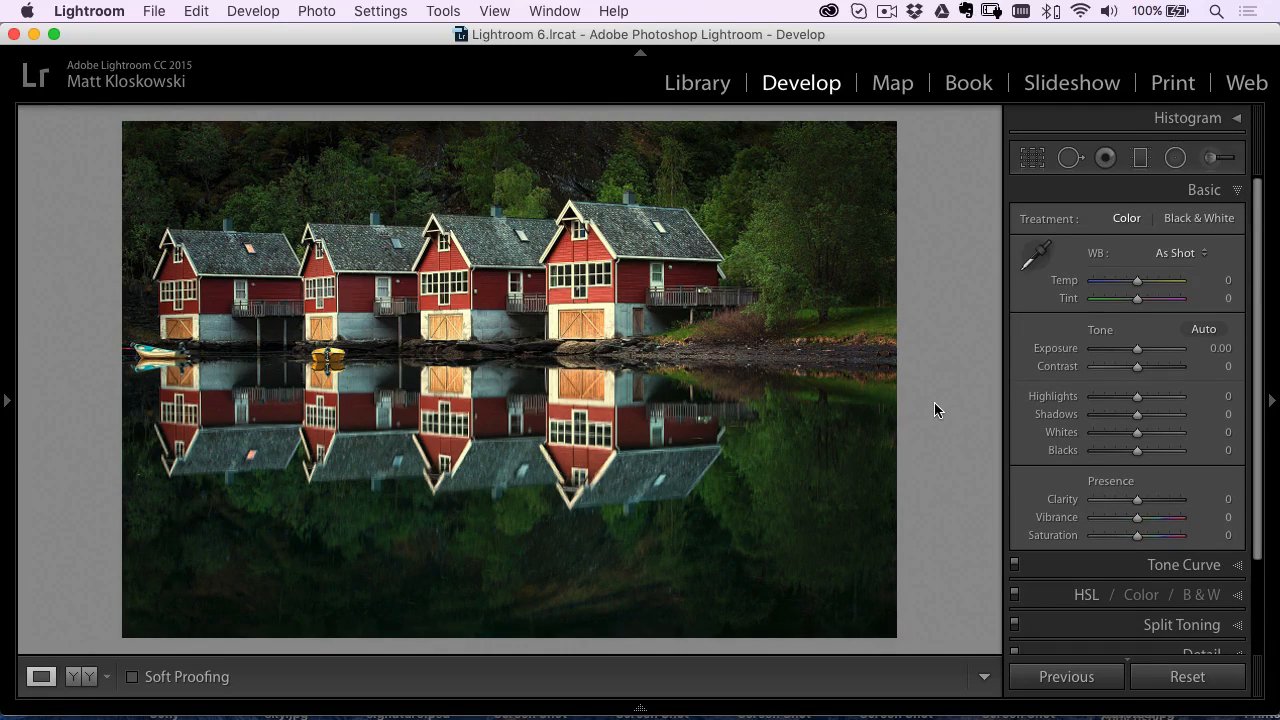
mouse_move(757, 229)
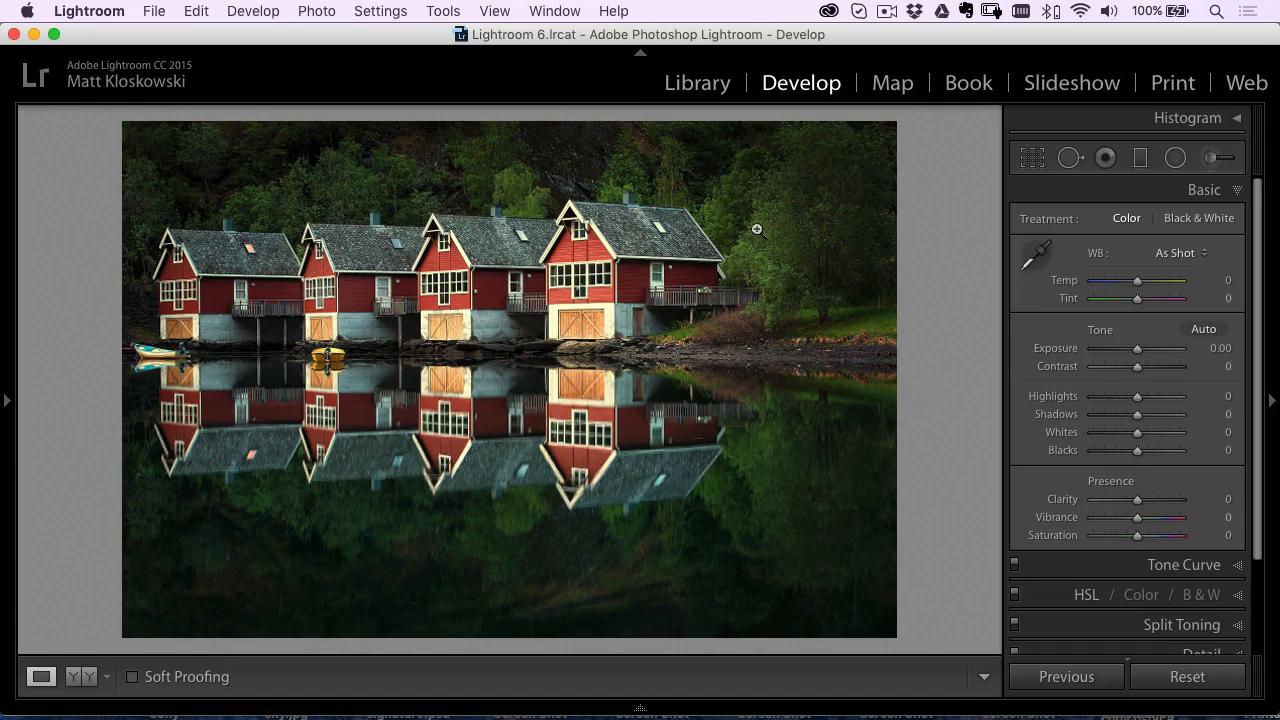
mouse_move(650, 341)
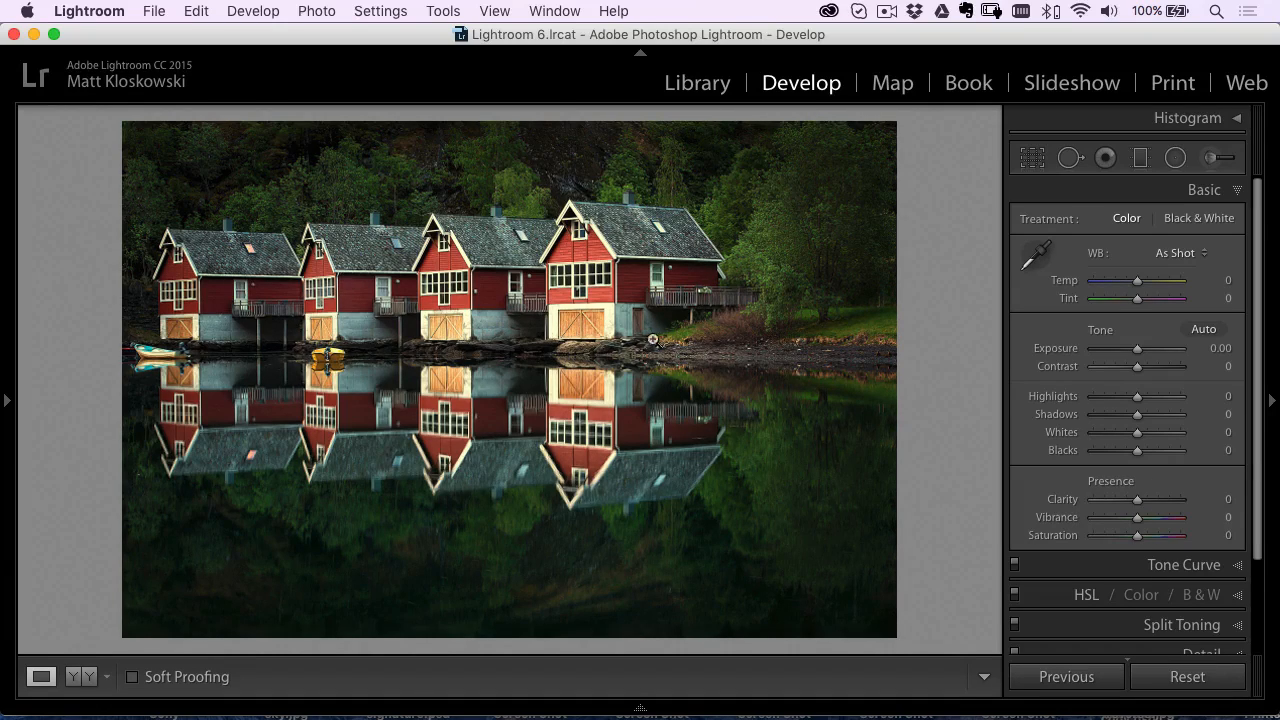
mouse_move(683, 193)
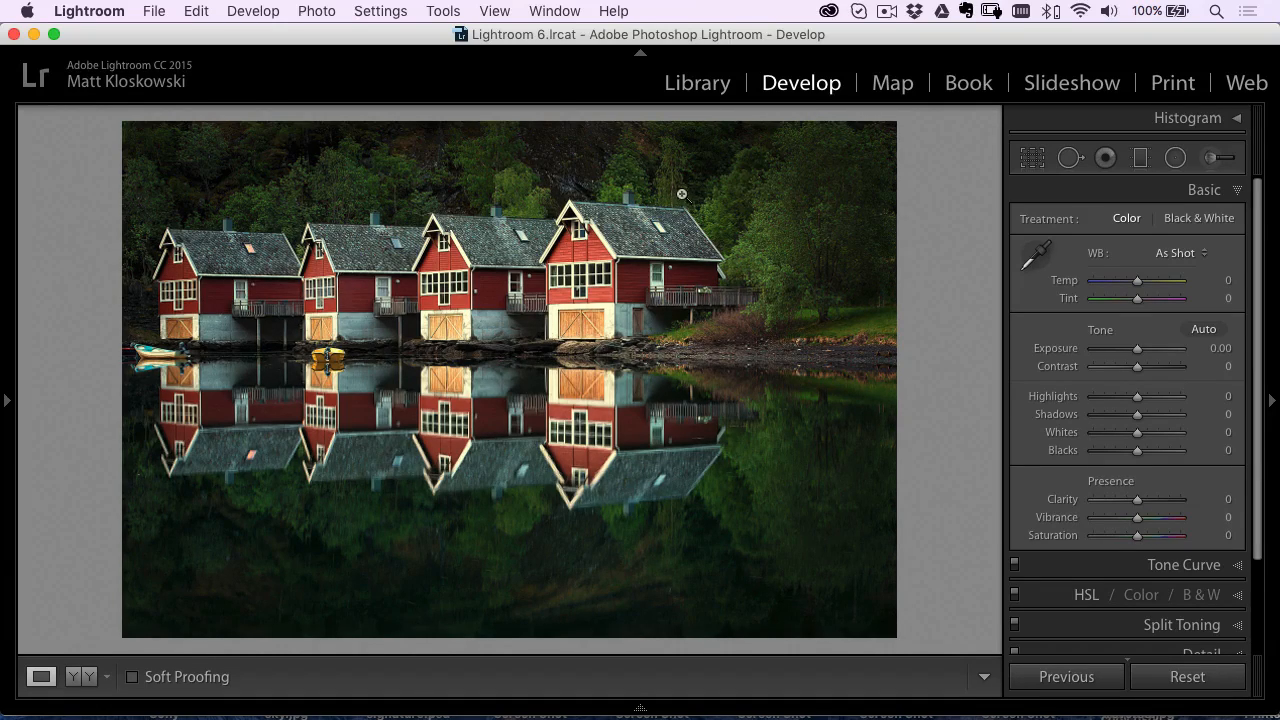
mouse_move(762, 237)
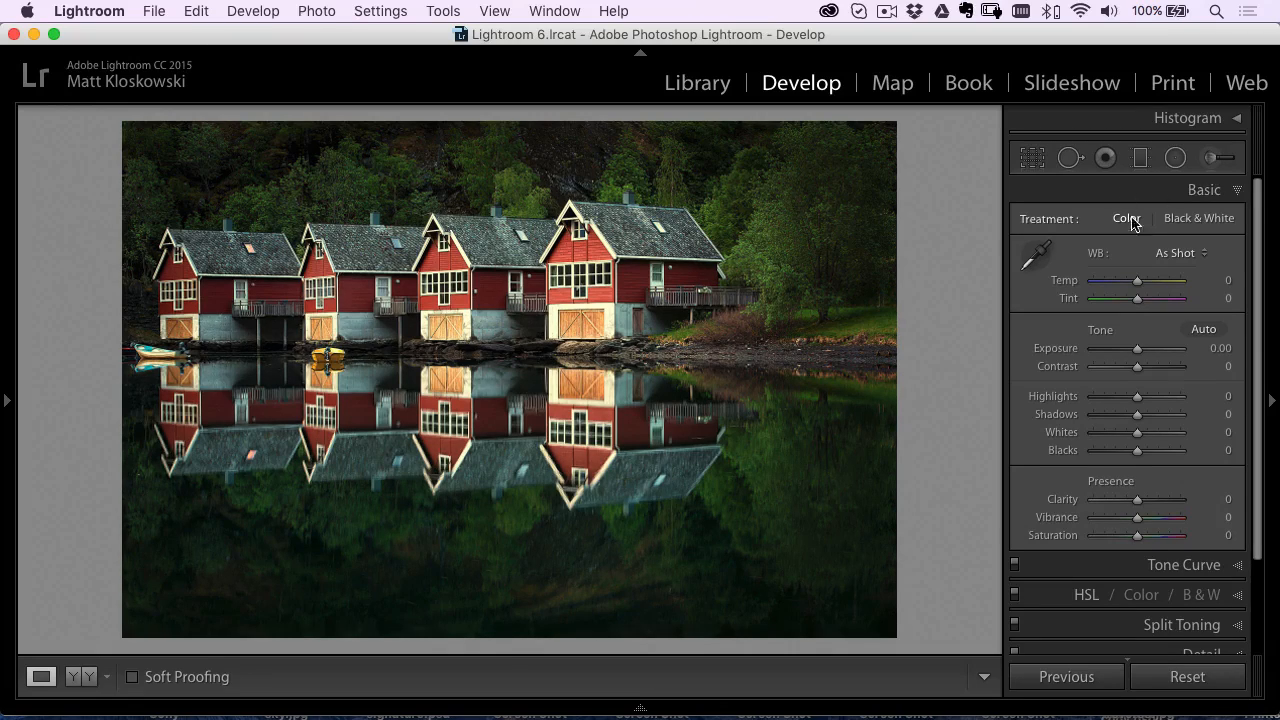
left_click(1175, 157)
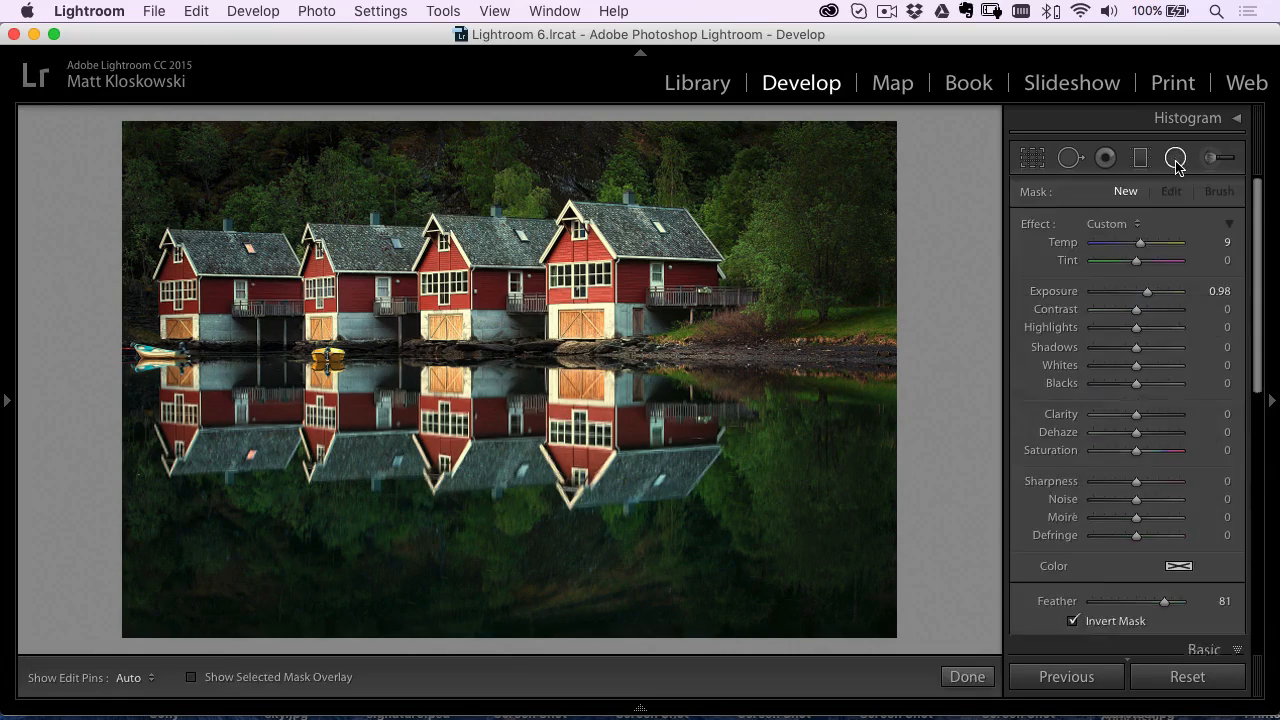
left_click(1175, 157)
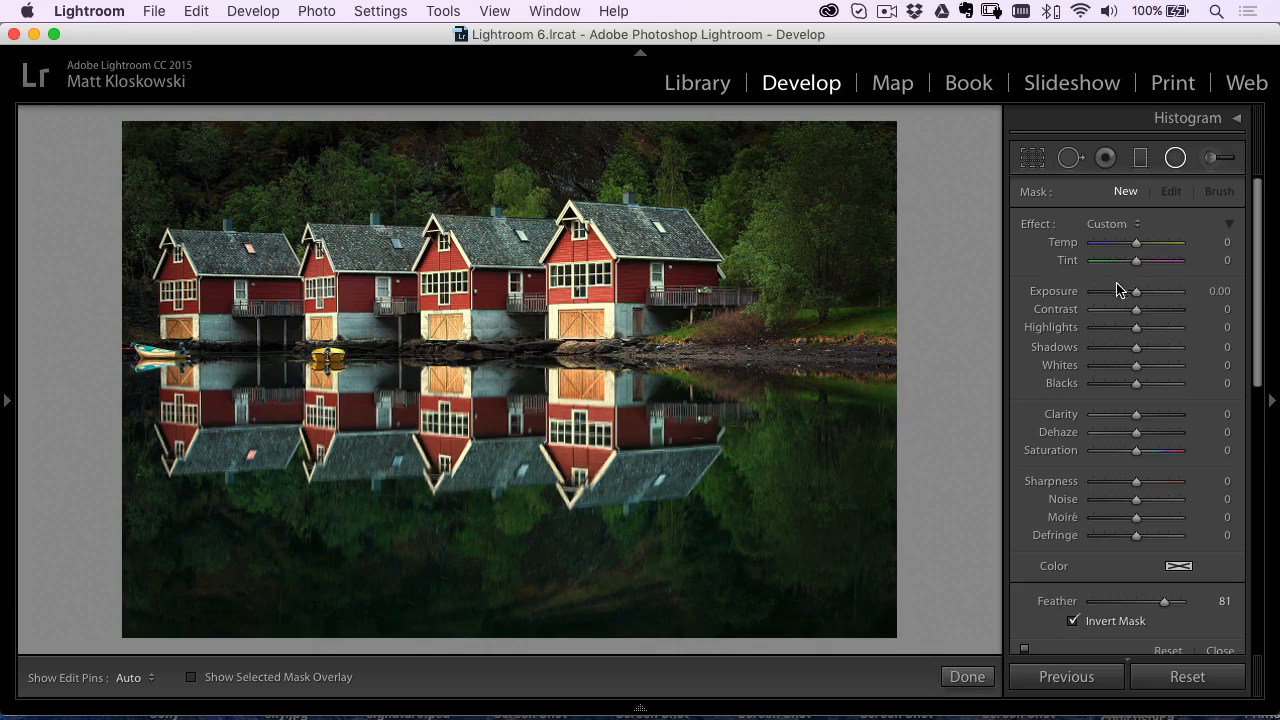
left_click_drag(1136, 291, 1175, 291)
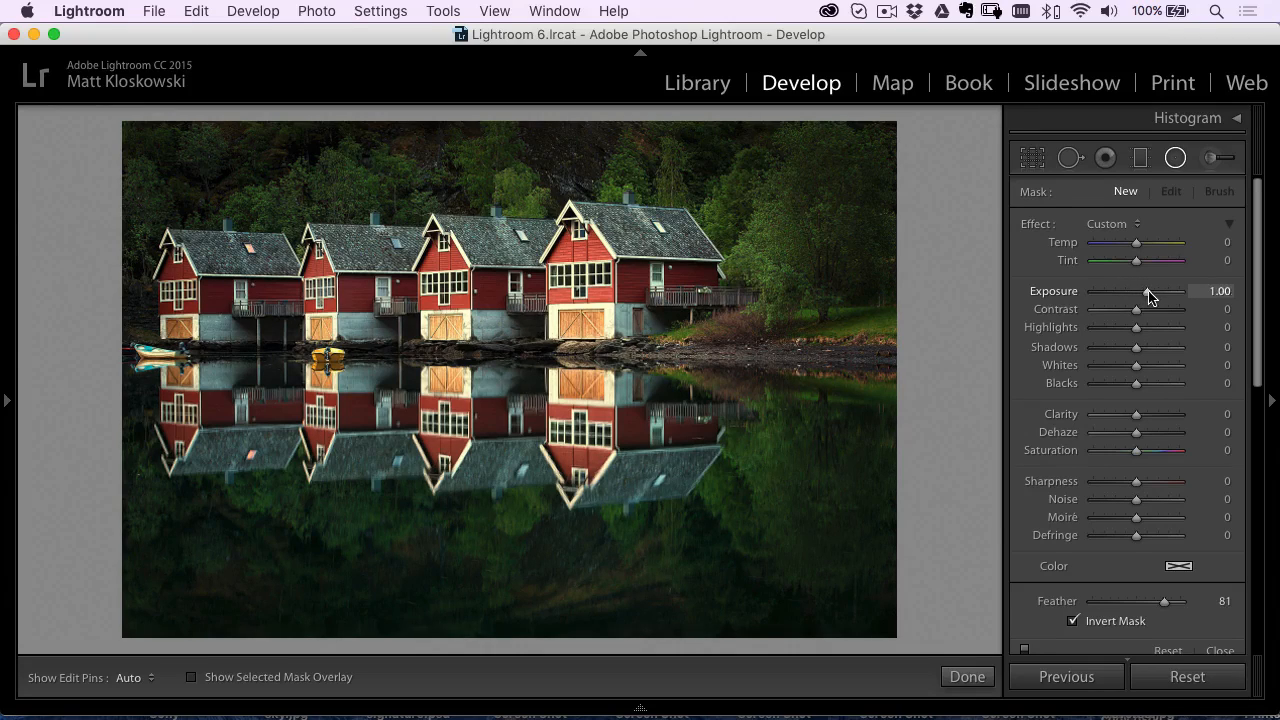
left_click_drag(1136, 291, 1148, 291)
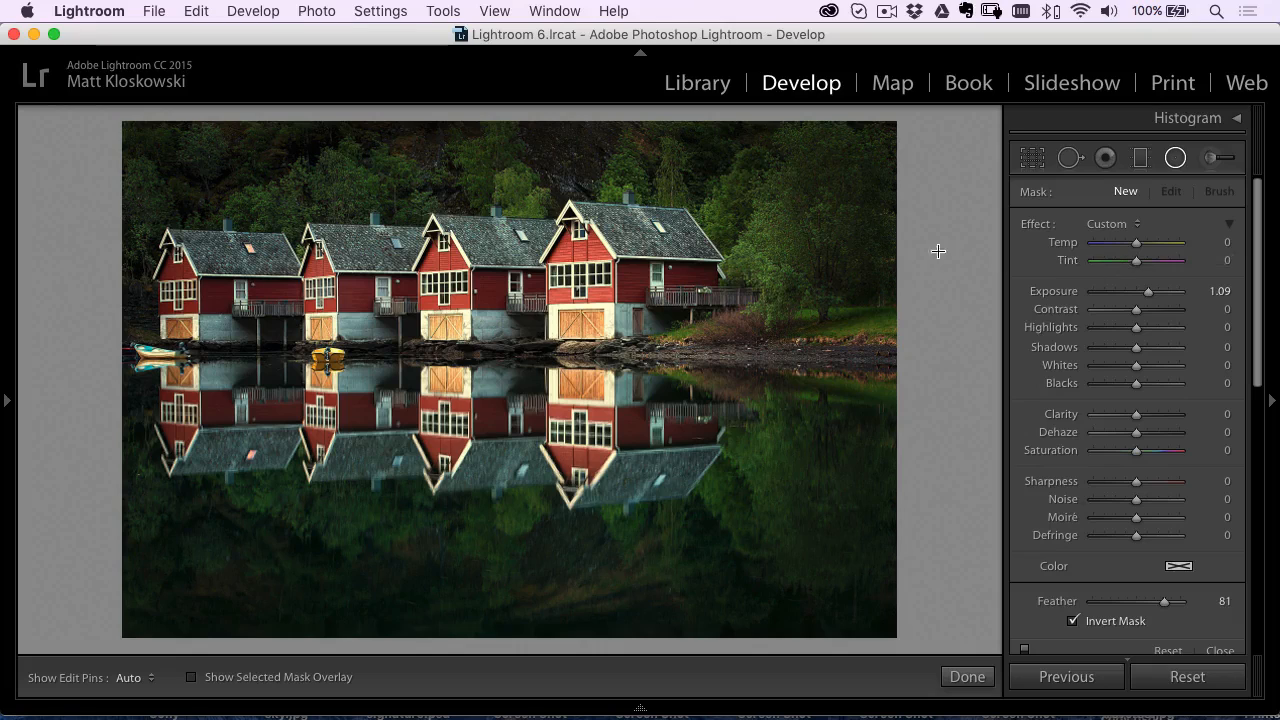
mouse_move(1080, 266)
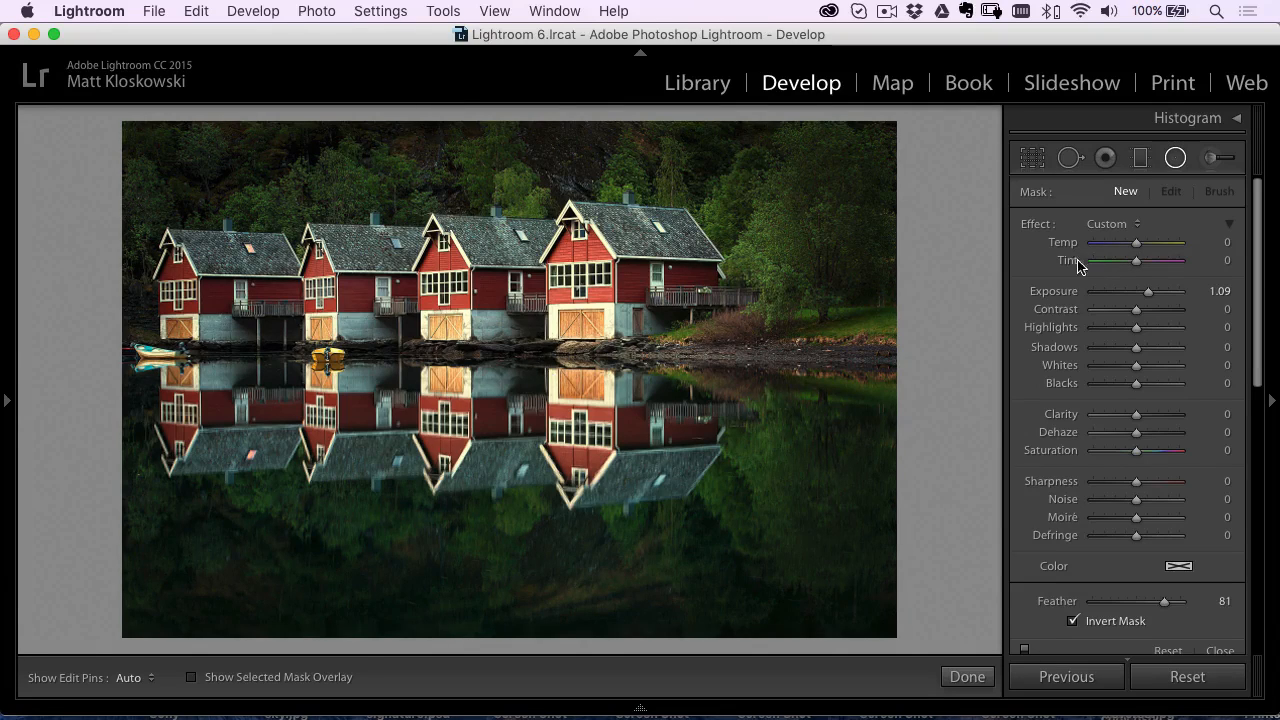
left_click_drag(1135, 243, 1148, 243)
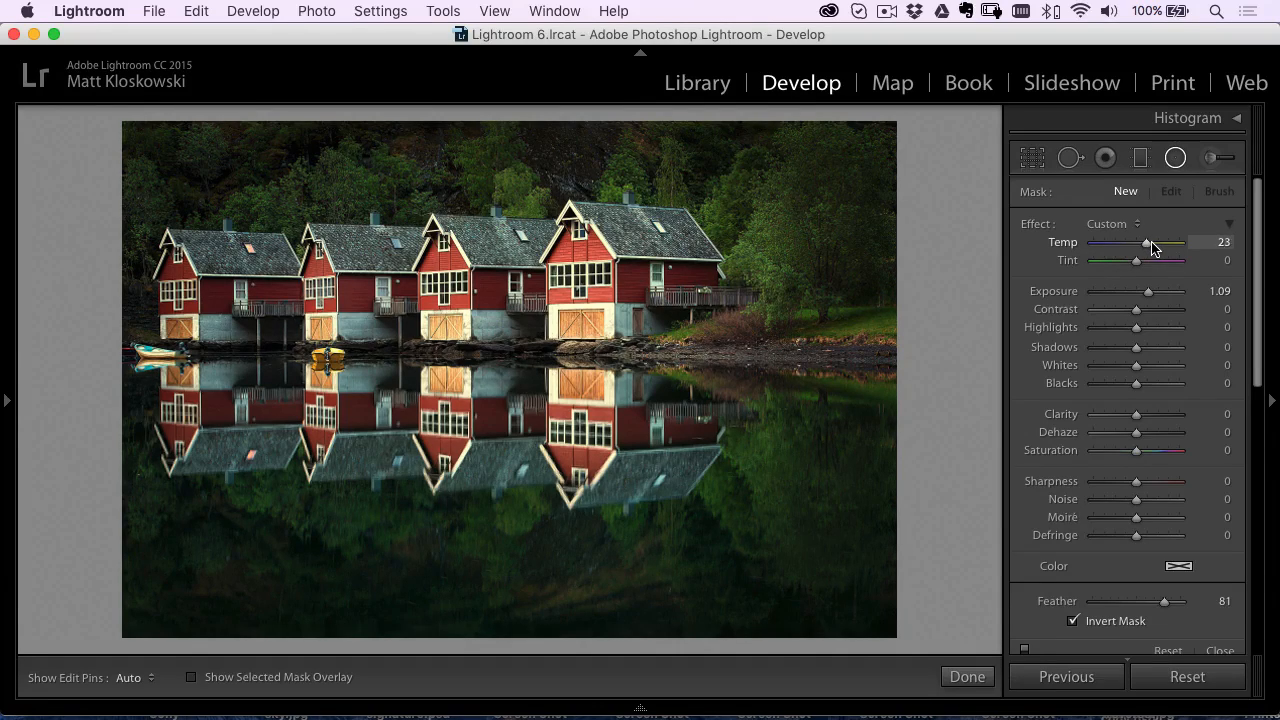
left_click_drag(1145, 242, 1150, 242)
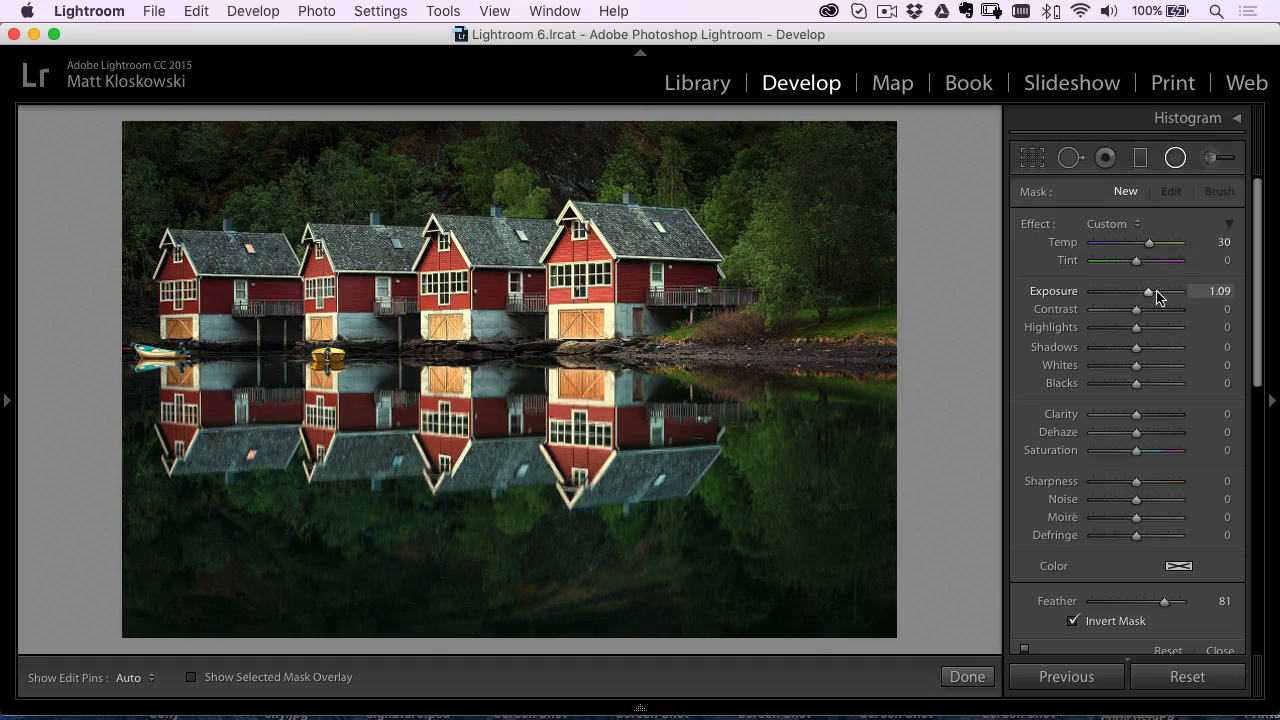
left_click_drag(1148, 291, 1155, 291)
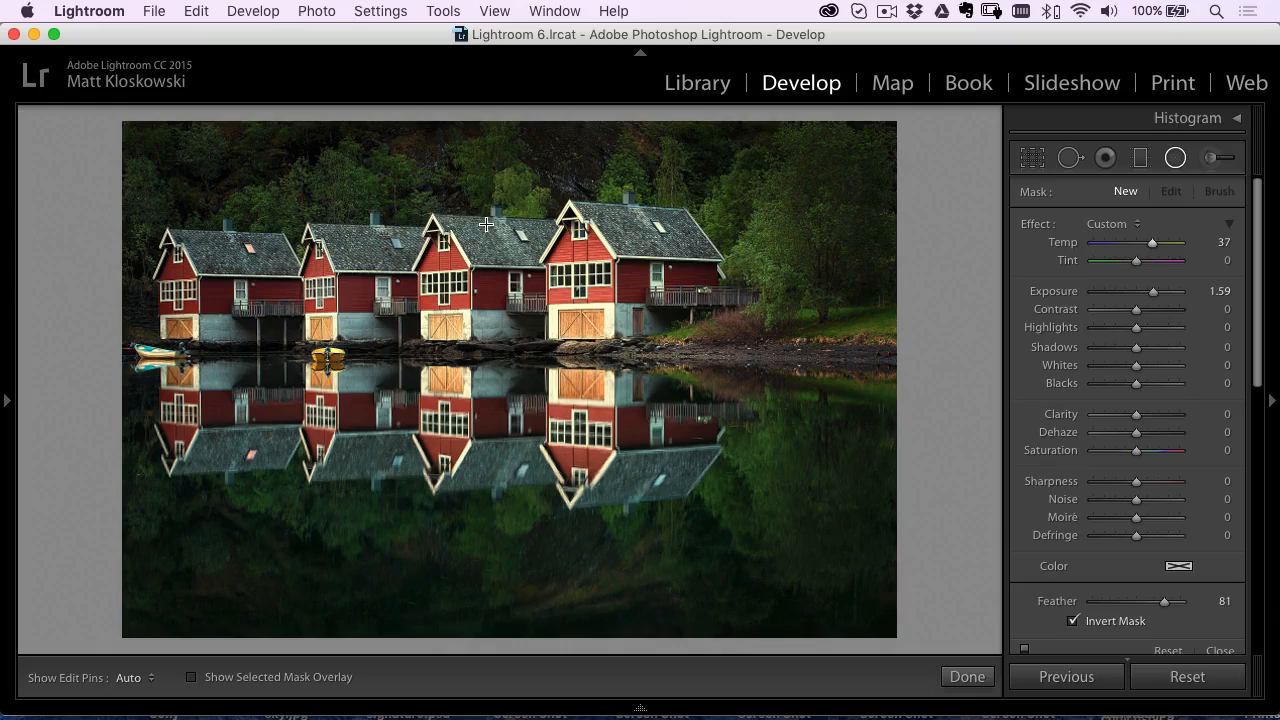
left_click_drag(485, 224, 738, 327)
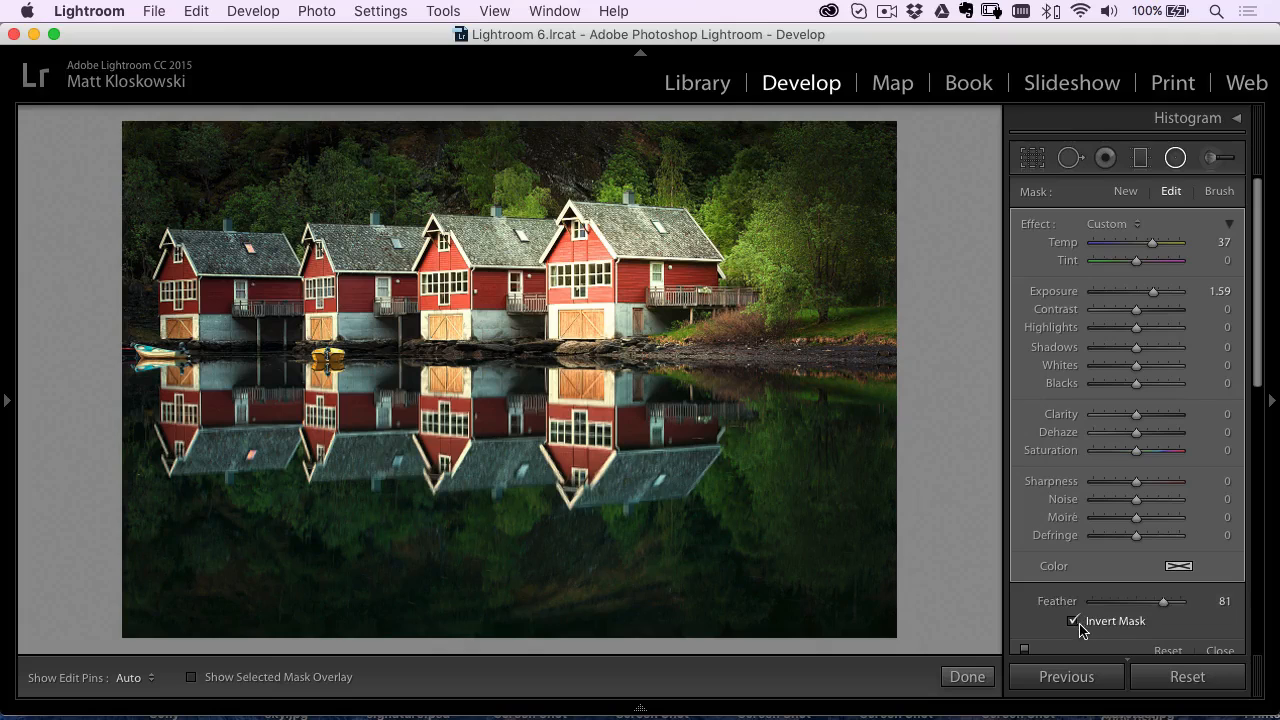
- Redraw the light over the boathouses at Exposure 2.40, invert it, and move it over the trees
left_click(1073, 621)
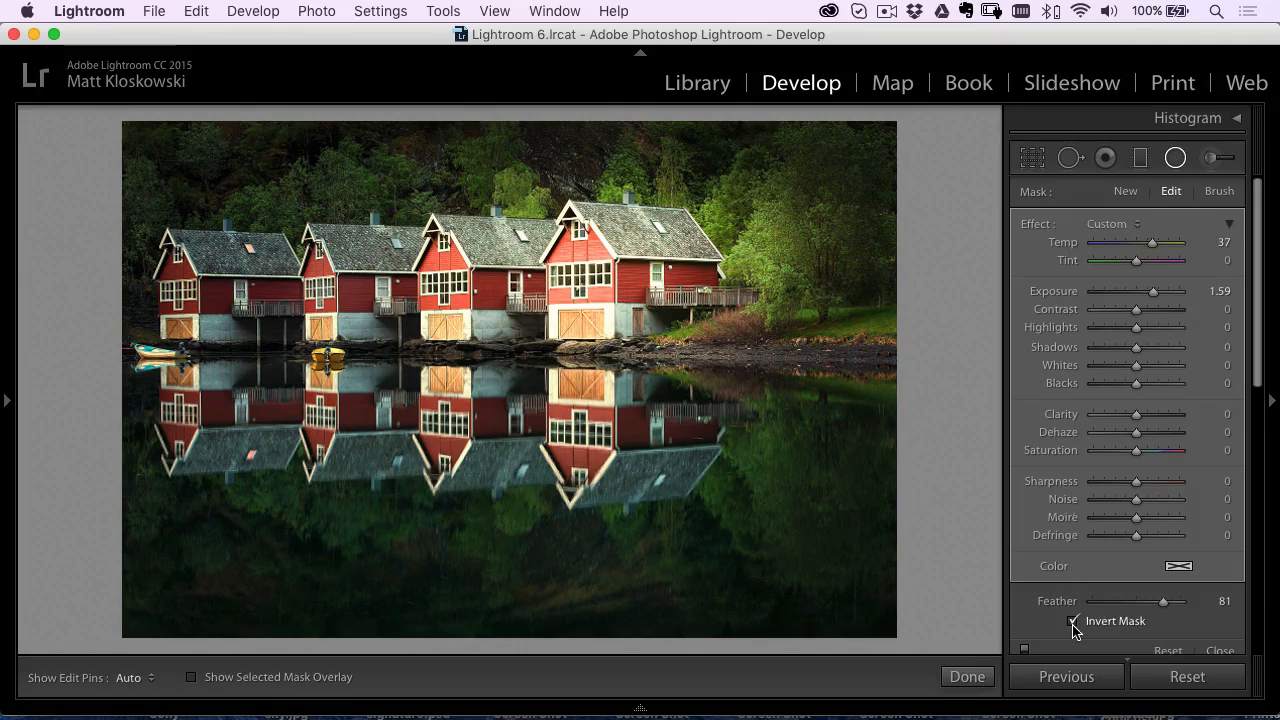
left_click(1073, 621)
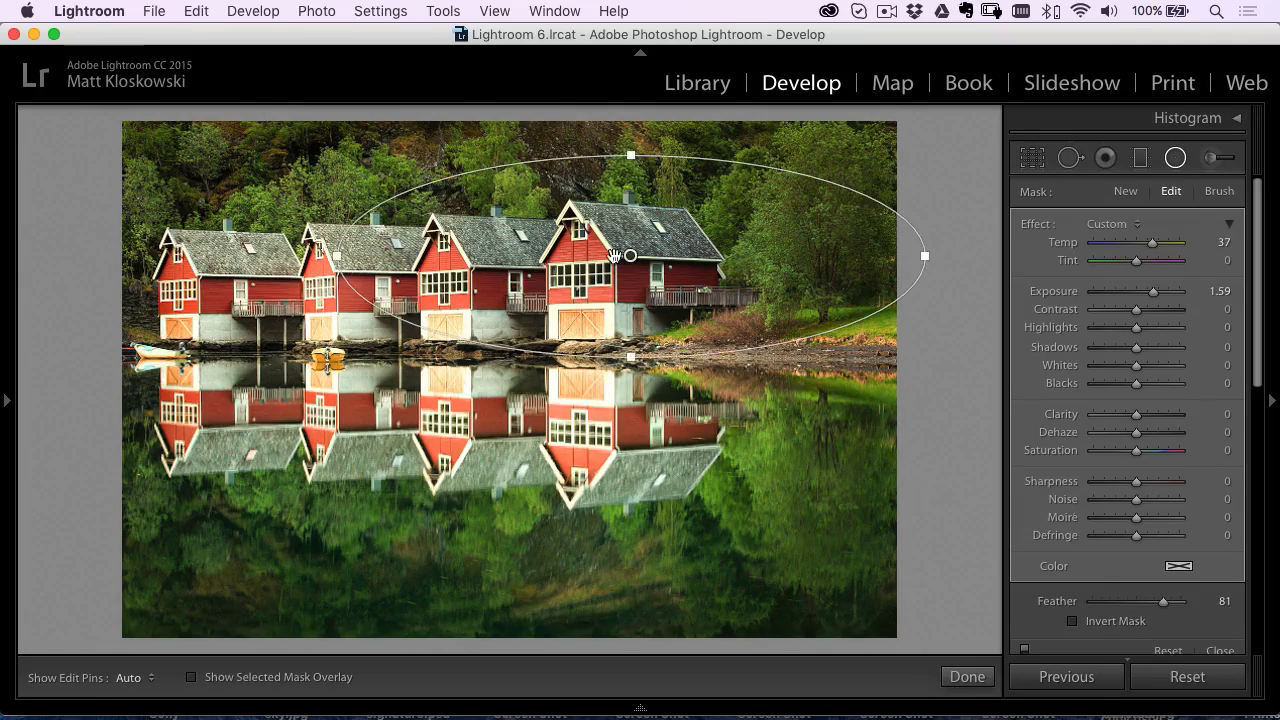
left_click_drag(630, 255, 515, 298)
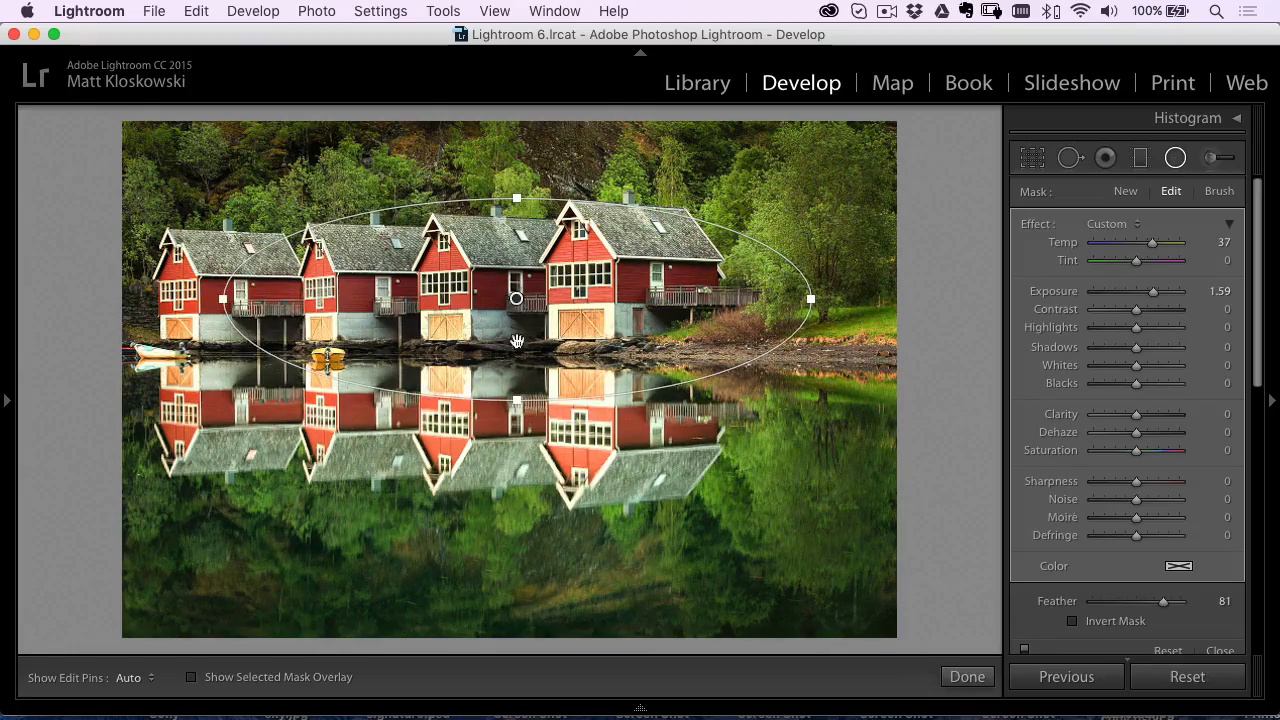
left_click_drag(1153, 291, 1180, 291)
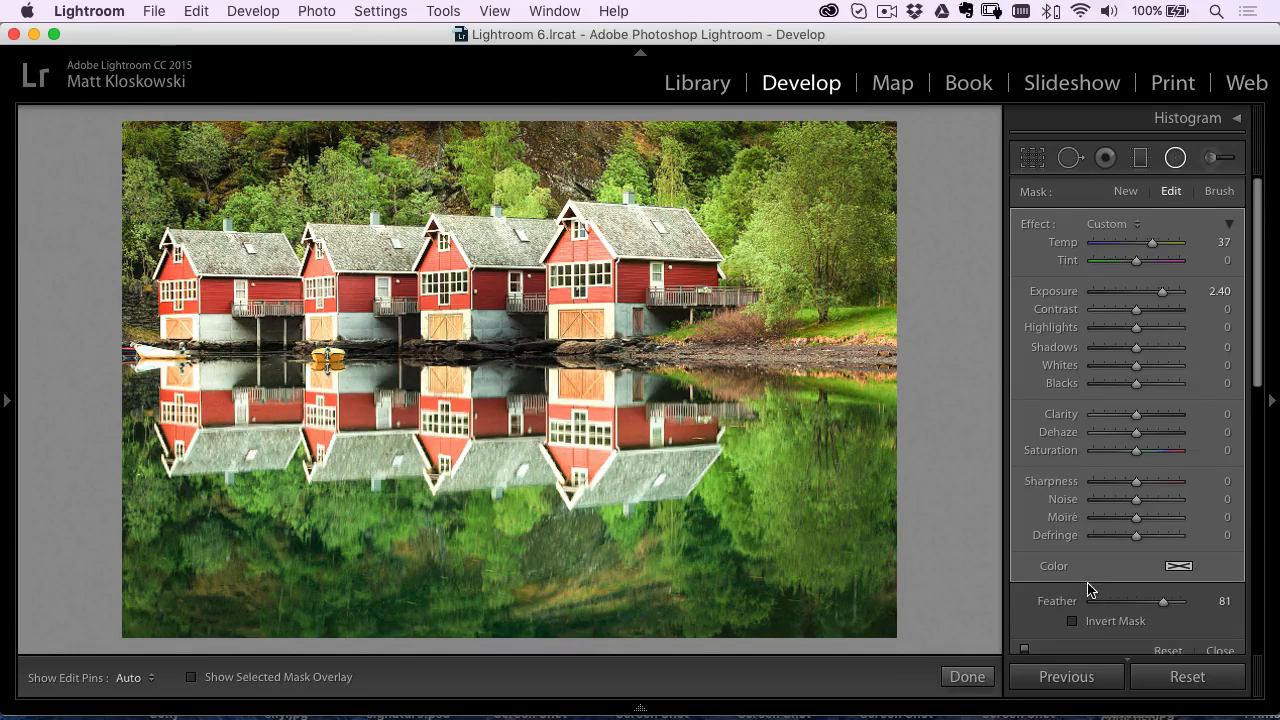
left_click(1073, 620)
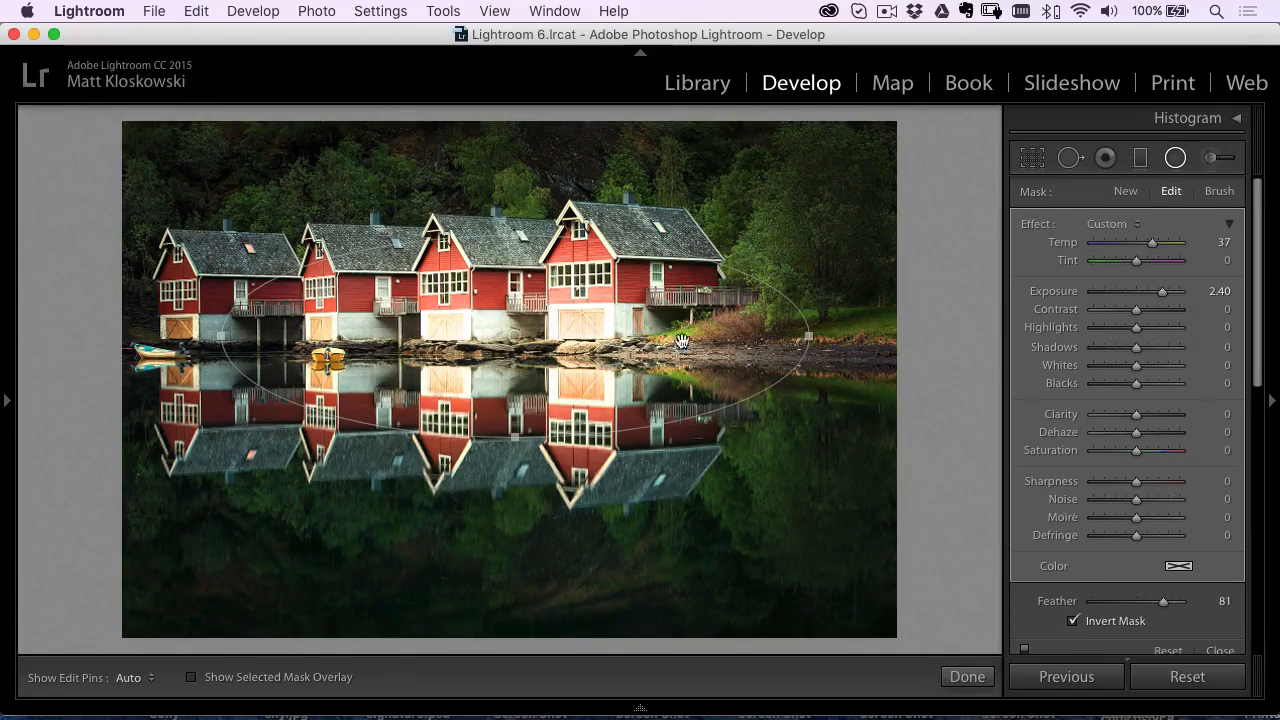
left_click_drag(680, 340, 600, 195)
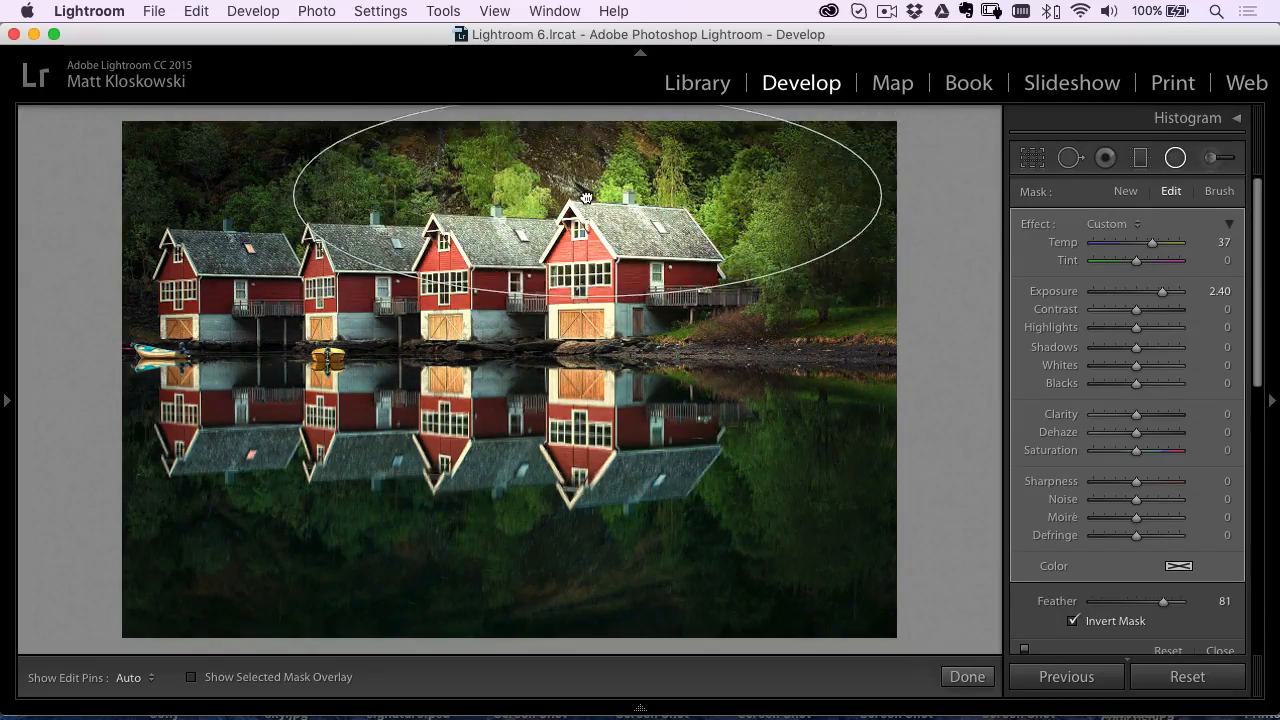
- Enlarge and shift the light toward the upper right, with Exposure 1.86 and Feather 53
left_click_drag(585, 196, 768, 183)
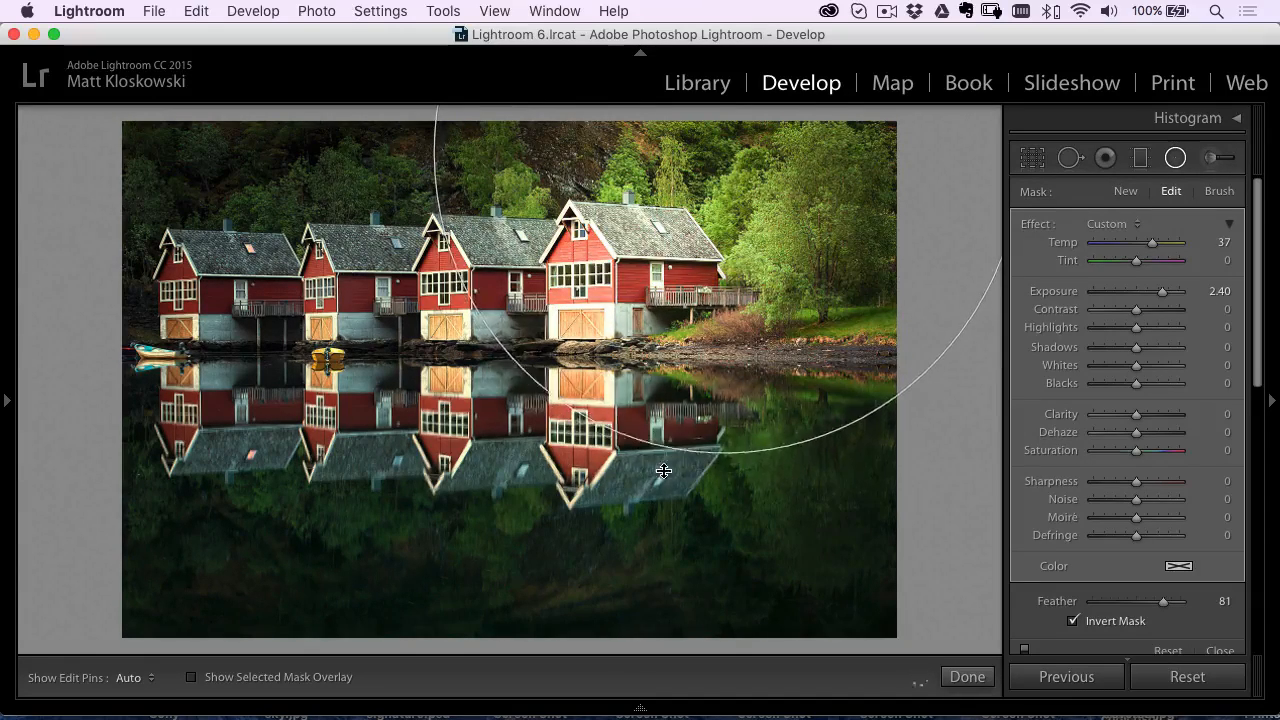
left_click_drag(665, 471, 730, 330)
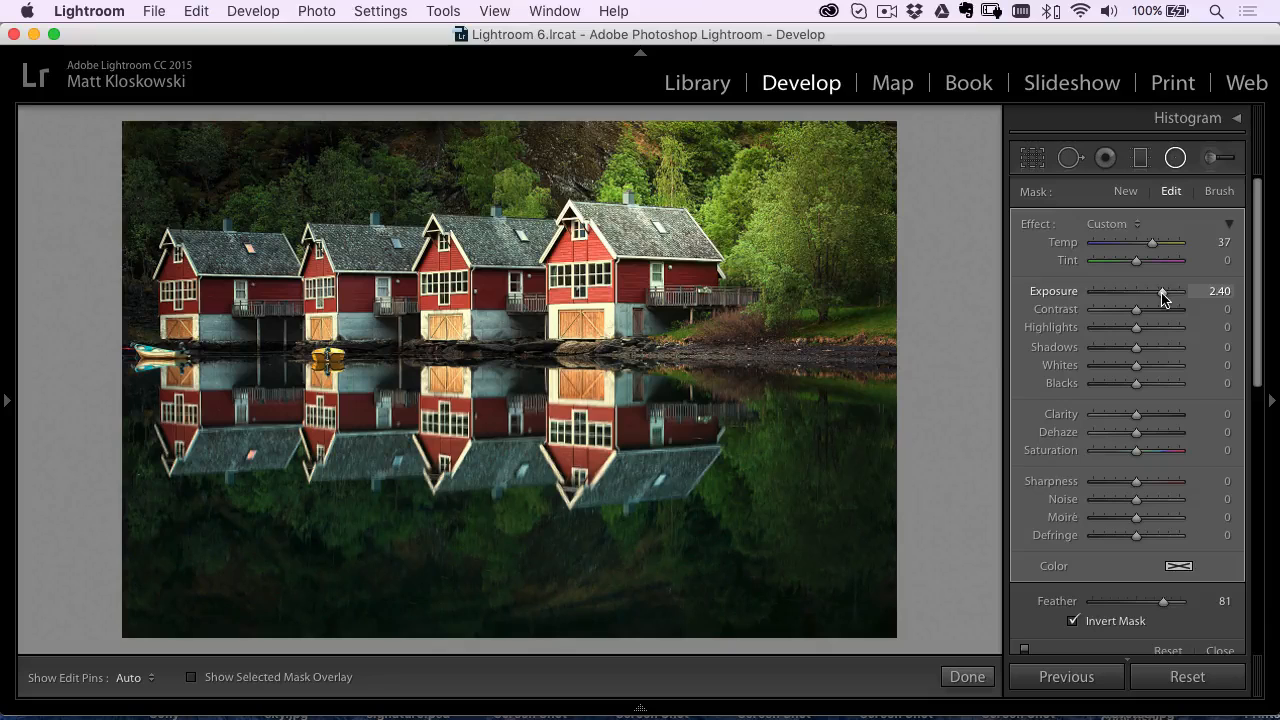
left_click_drag(1163, 291, 1137, 291)
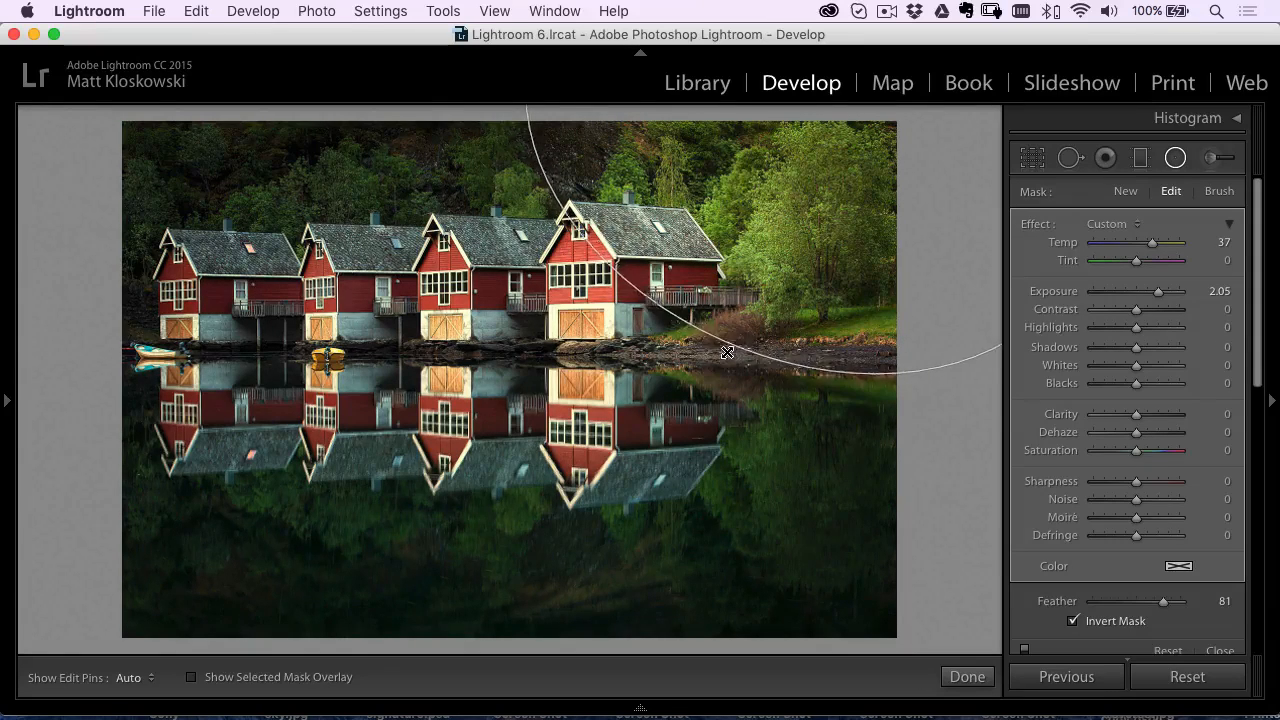
left_click_drag(1160, 291, 1145, 291)
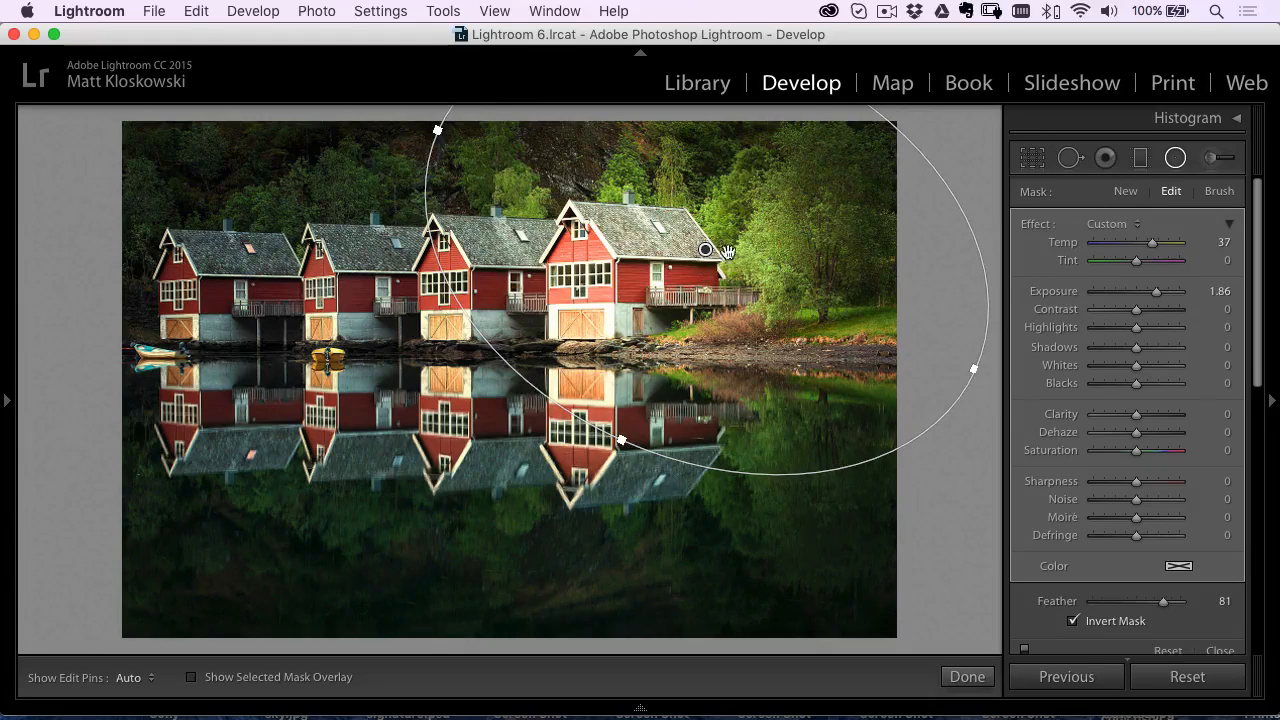
left_click_drag(705, 250, 758, 117)
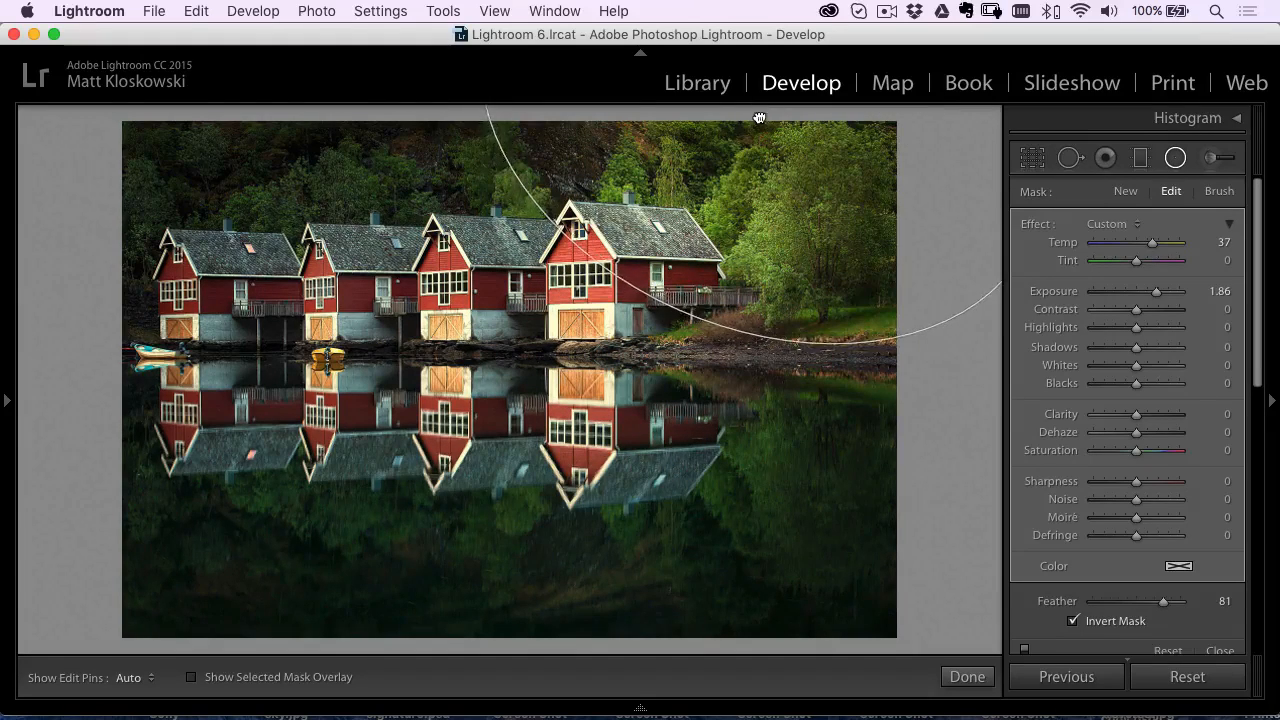
left_click_drag(759, 117, 732, 138)
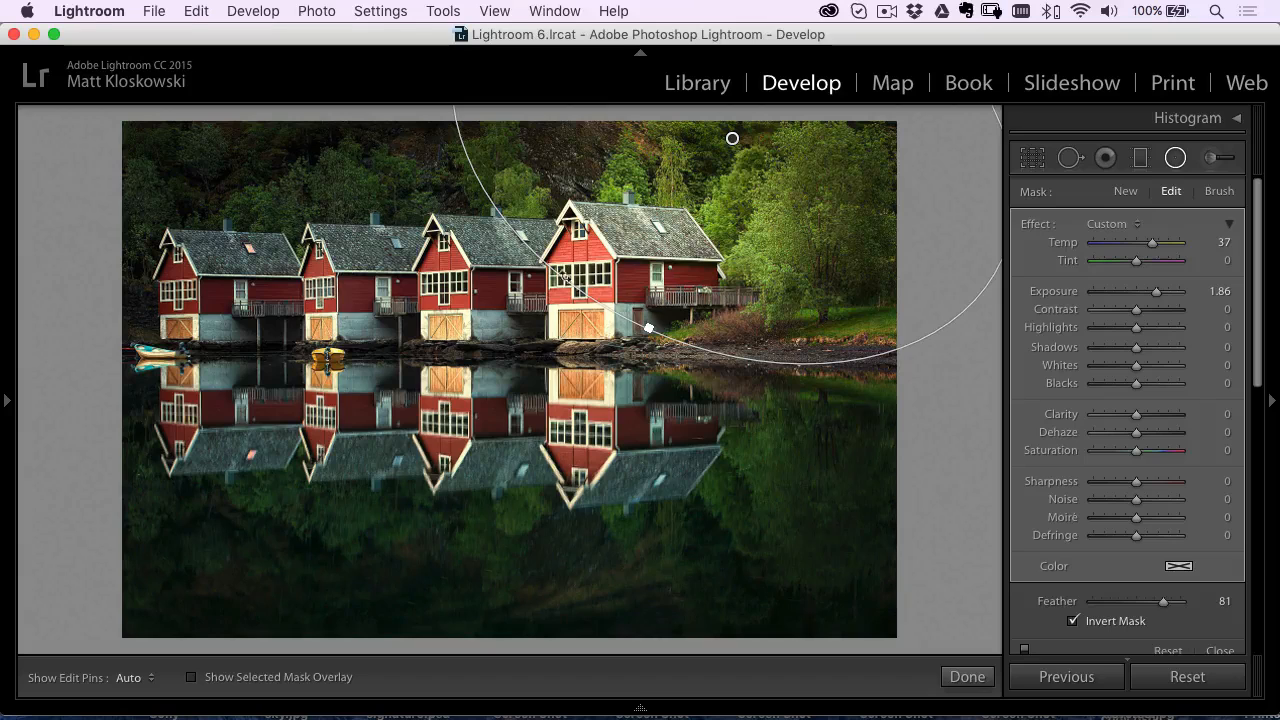
left_click_drag(1163, 601, 1140, 601)
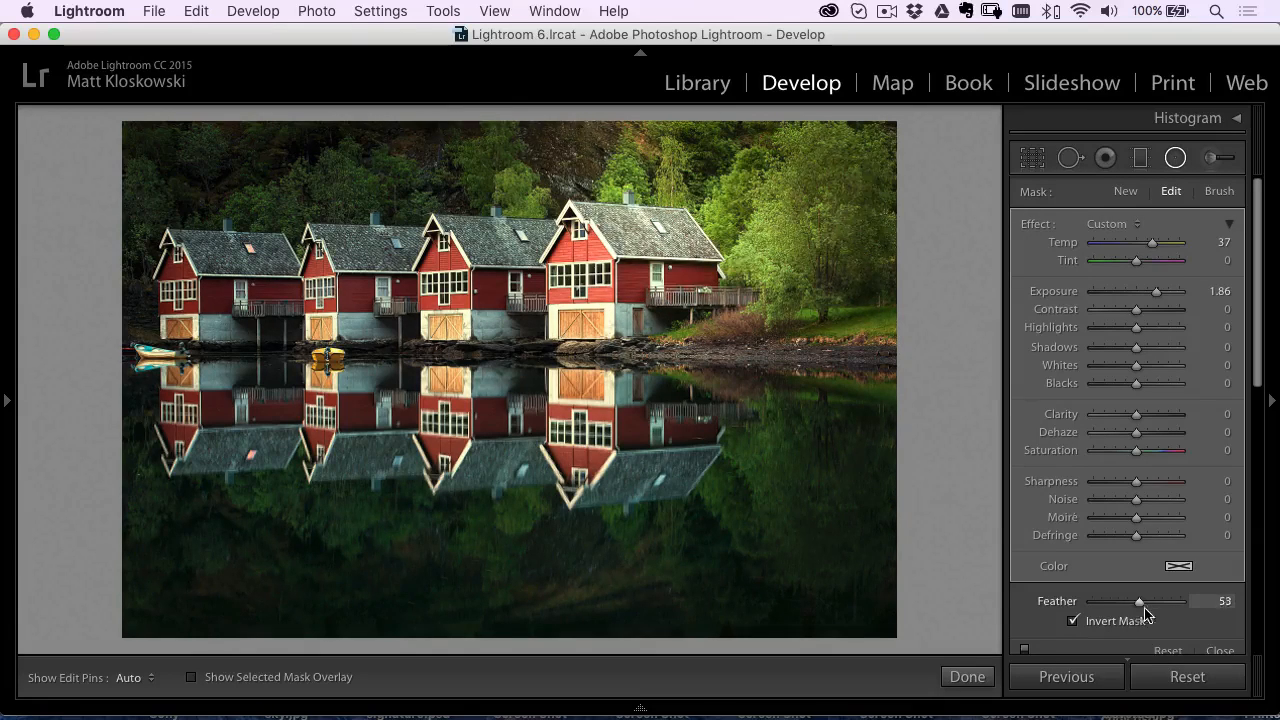
- Raise the boathouse light's Feather to 77 and scroll down the right panel
left_click_drag(1138, 601, 1160, 601)
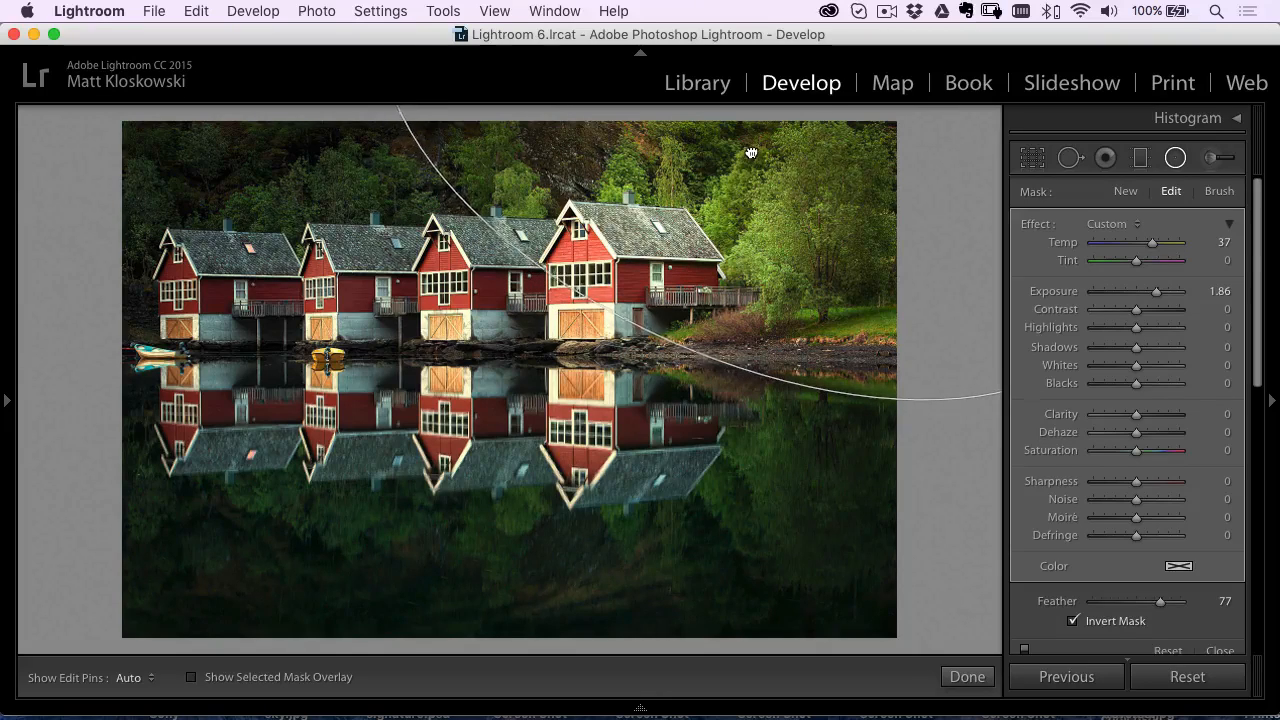
scroll("down", 3)
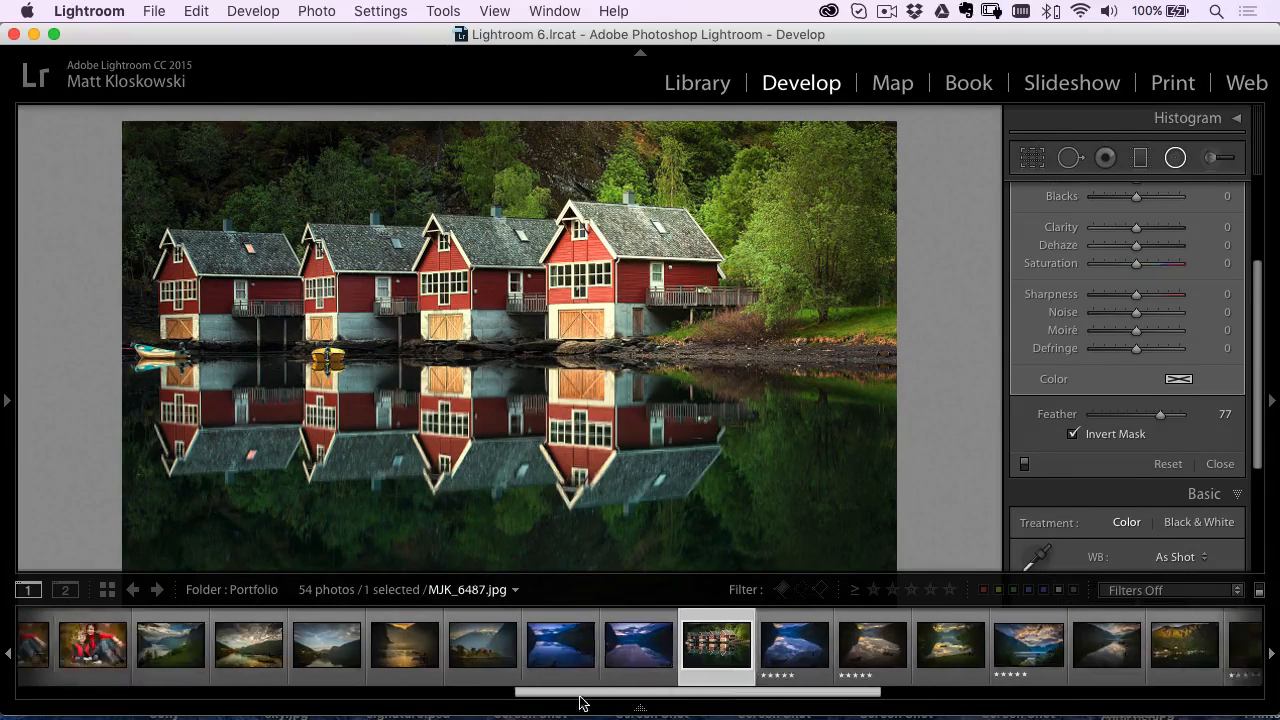
- Scroll the filmstrip left toward the mother-and-son portrait
scroll("left", 3)
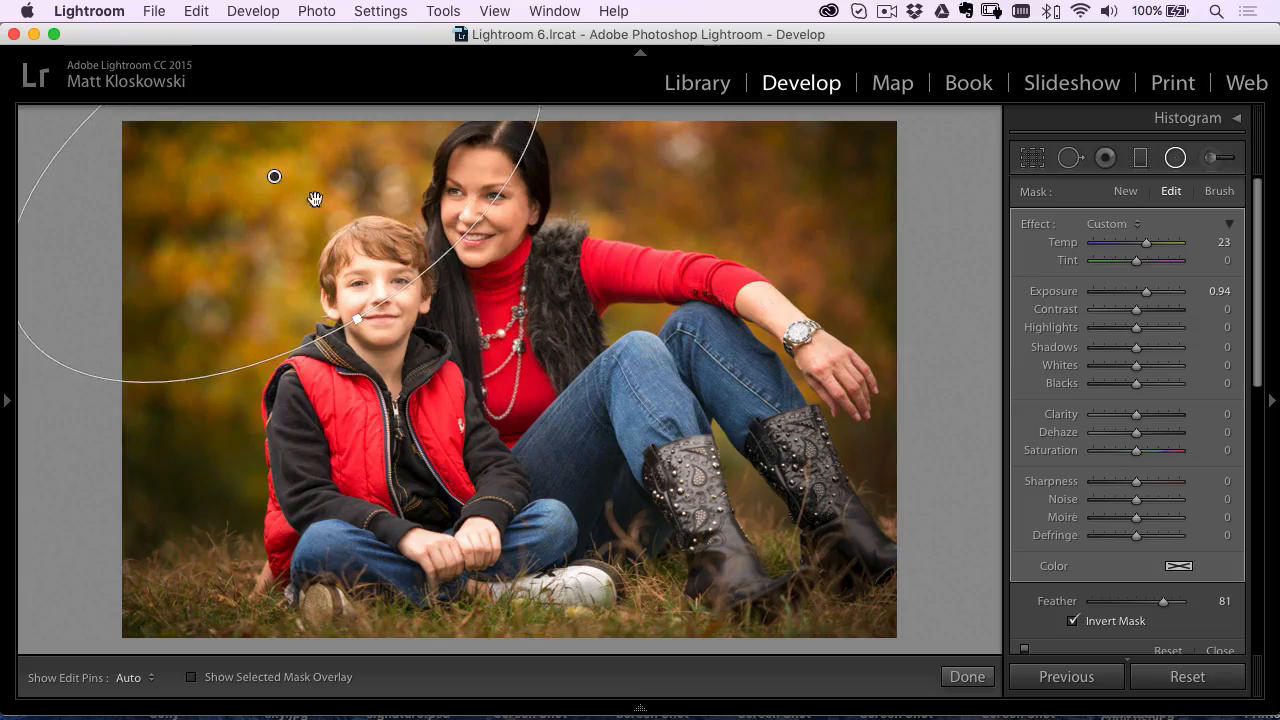
- Shift the portrait's light up-left near the boy's face, with Temp 28 and Exposure 1.21
left_click_drag(274, 176, 240, 136)
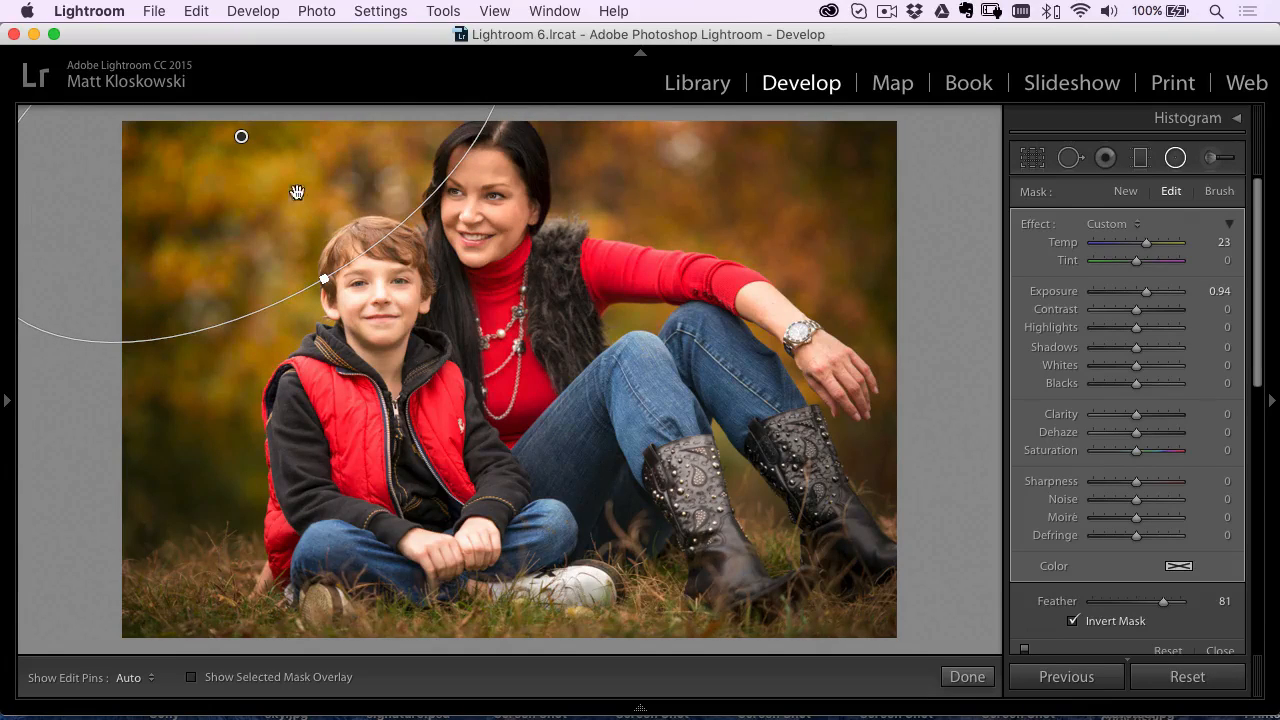
left_click_drag(1145, 291, 1150, 291)
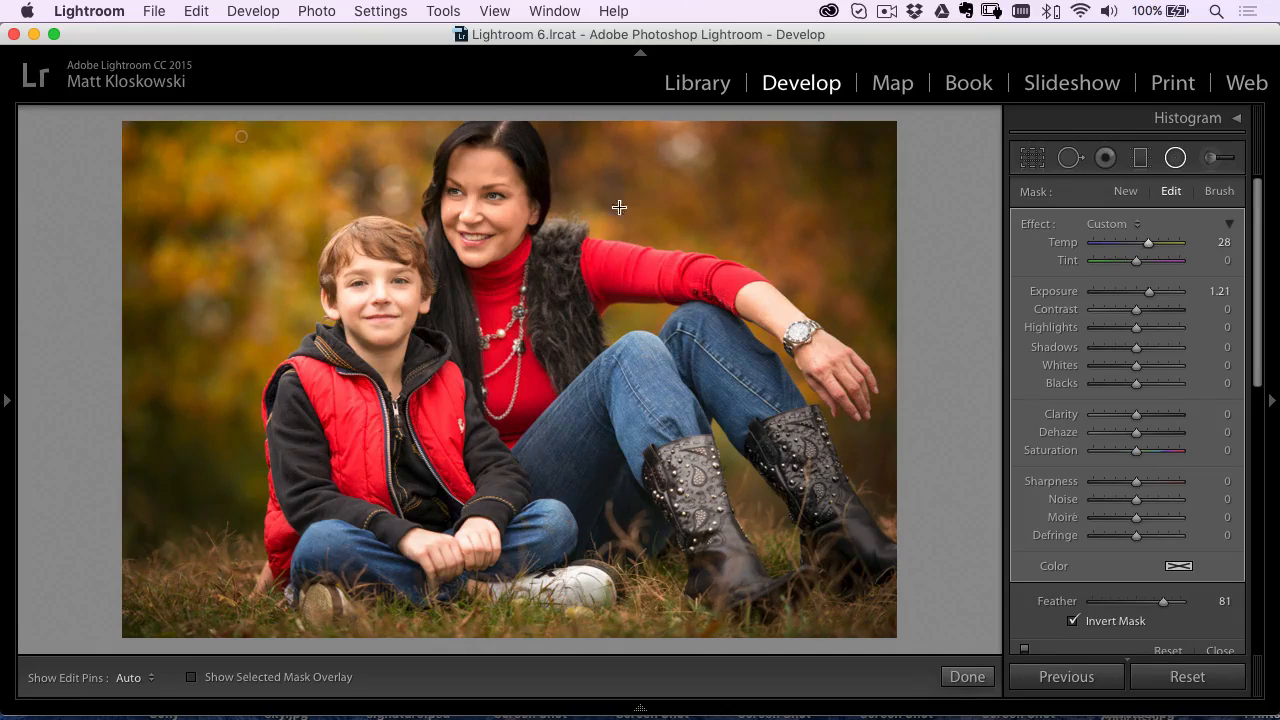
left_click_drag(619, 207, 342, 300)
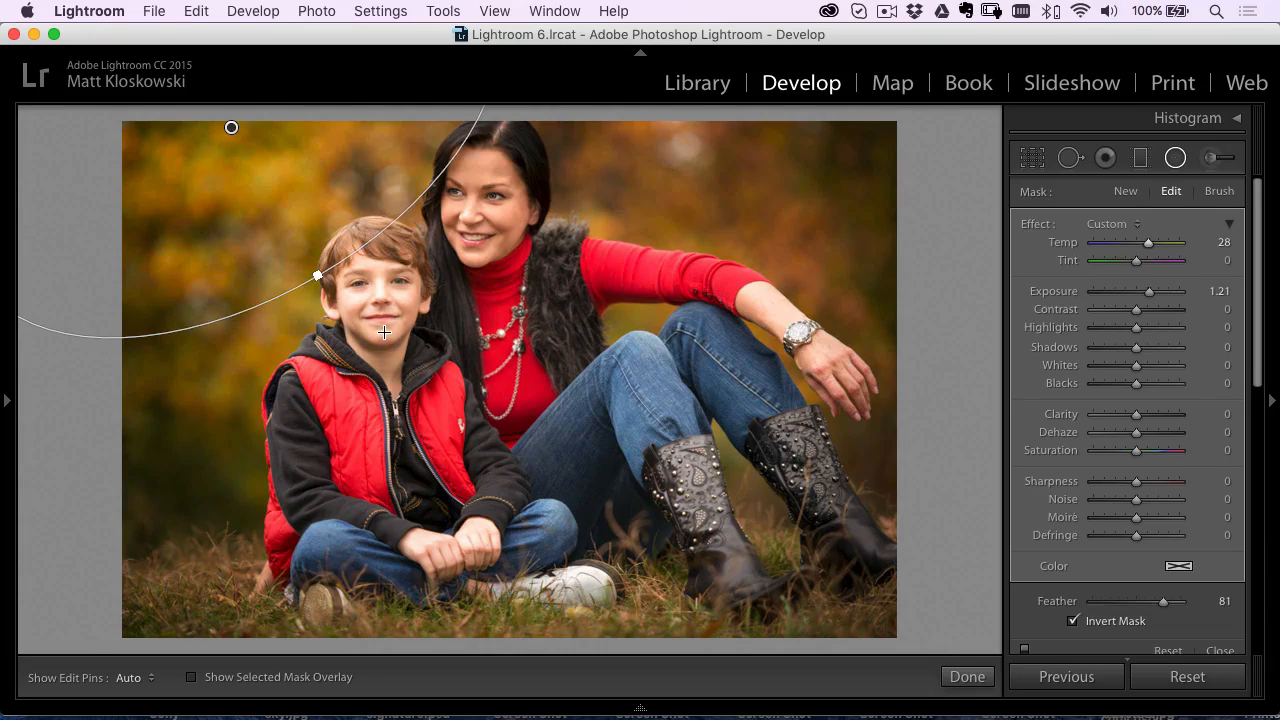
mouse_move(1187, 676)
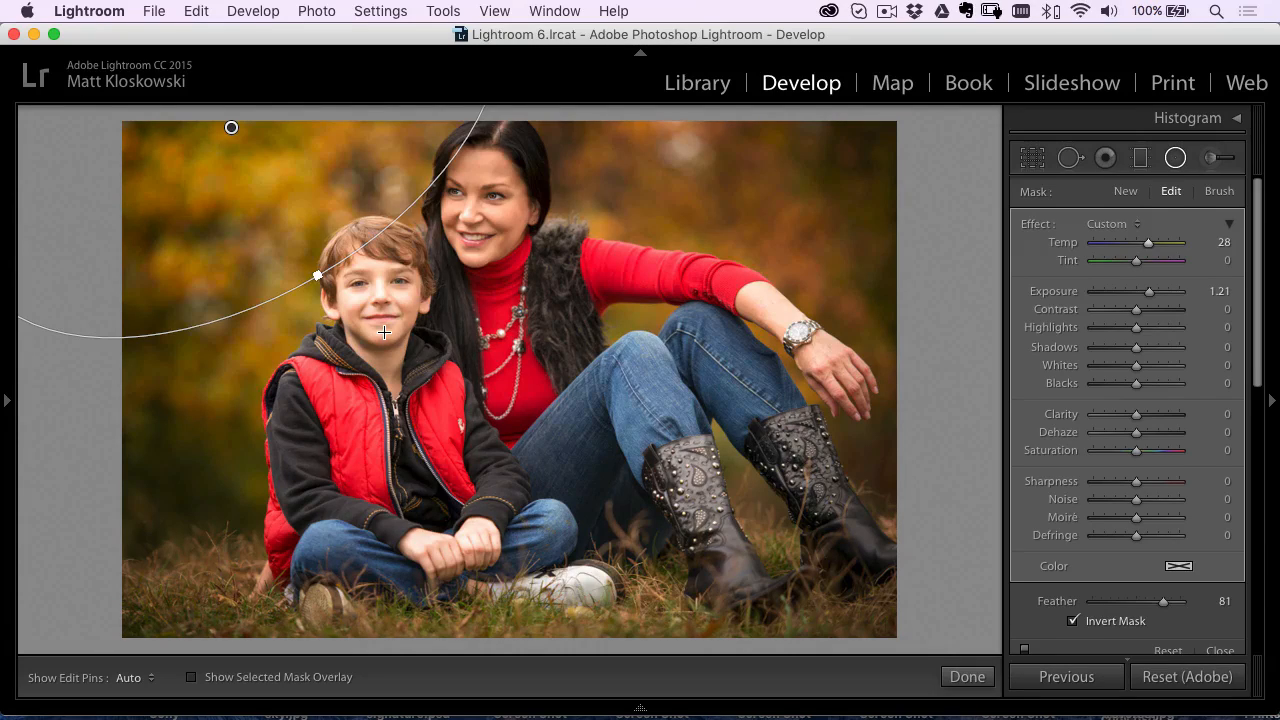